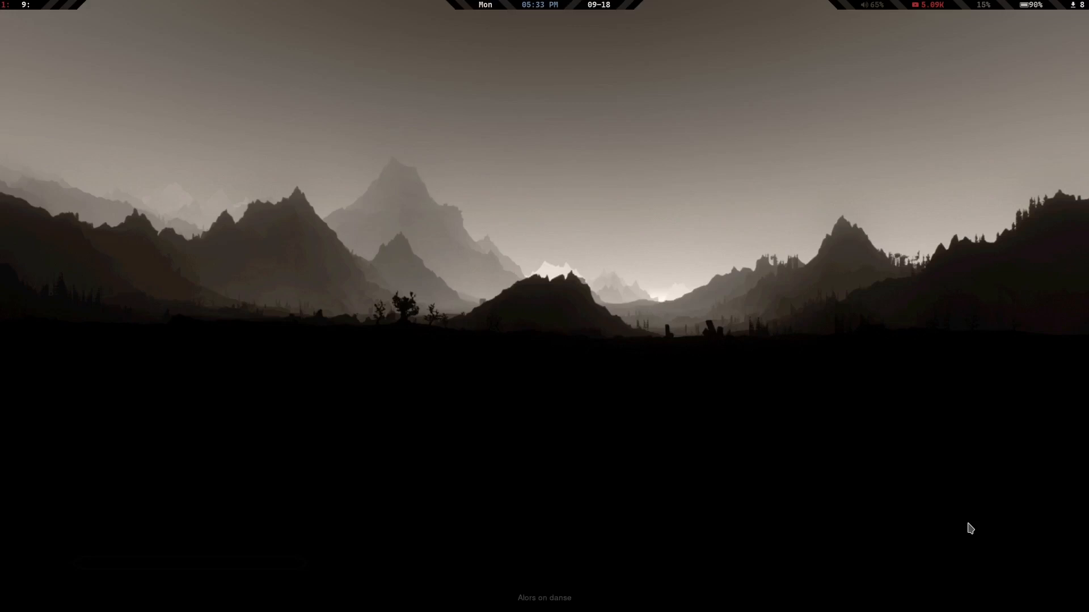
mouse_move(934, 65)
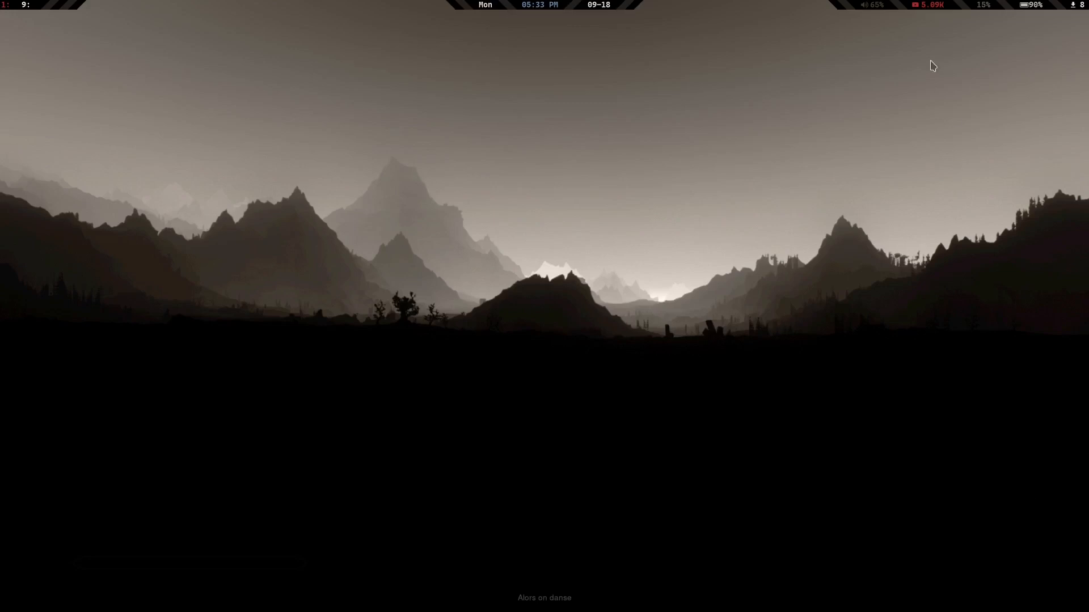
mouse_move(904, 24)
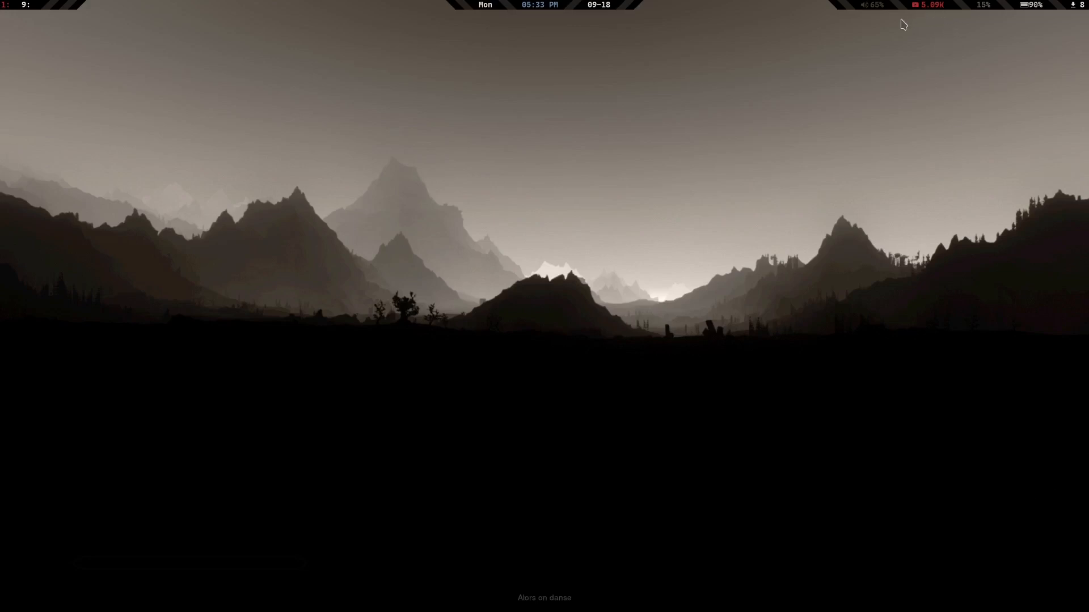
mouse_move(937, 32)
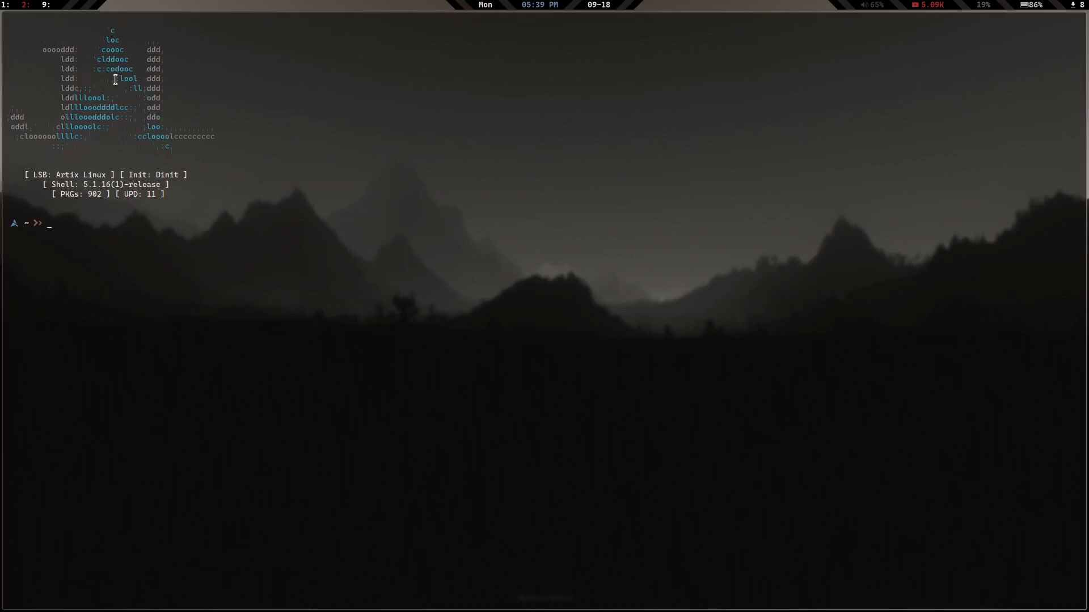
mouse_move(128, 219)
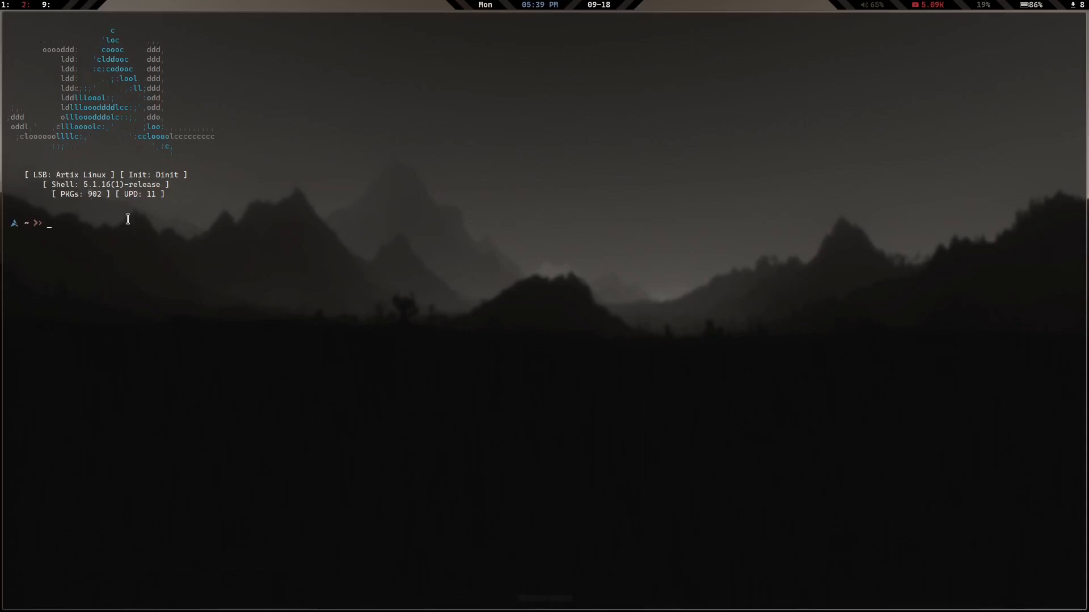
mouse_move(88, 228)
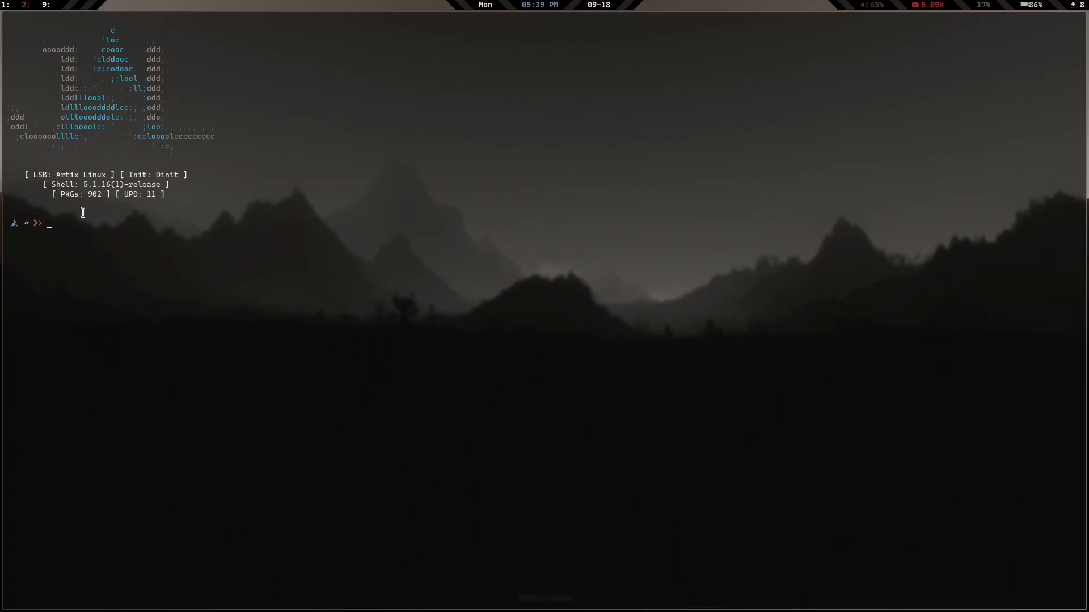
mouse_move(123, 220)
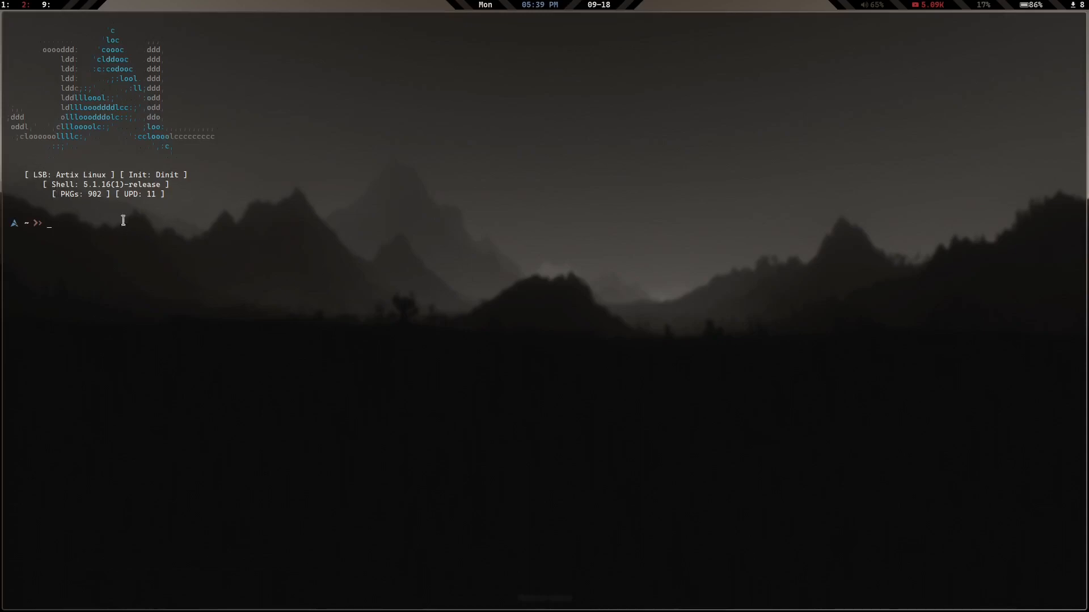
mouse_move(192, 109)
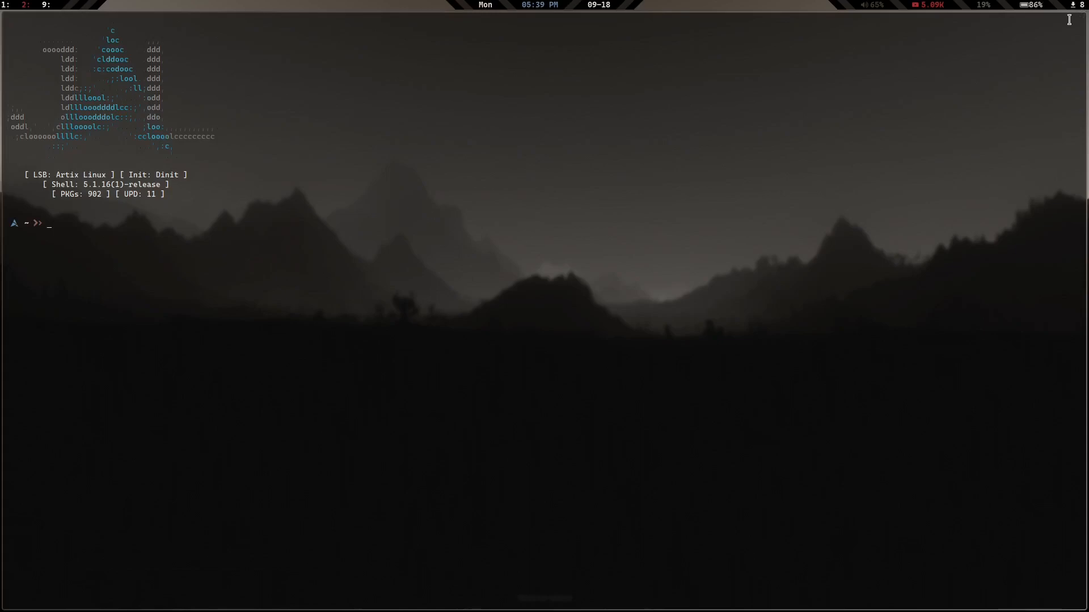
mouse_move(142, 207)
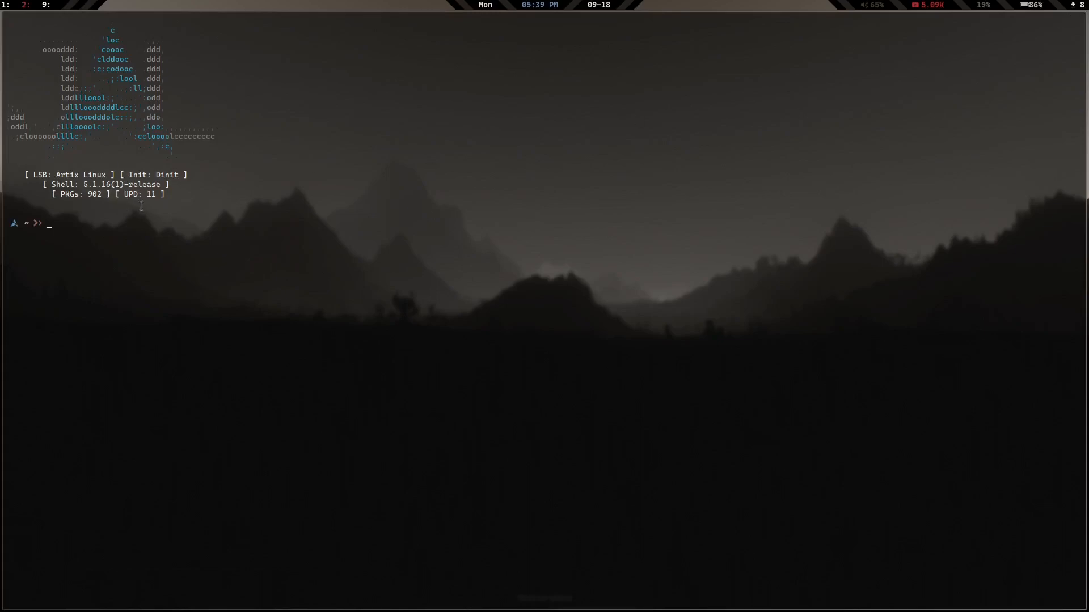
mouse_move(107, 184)
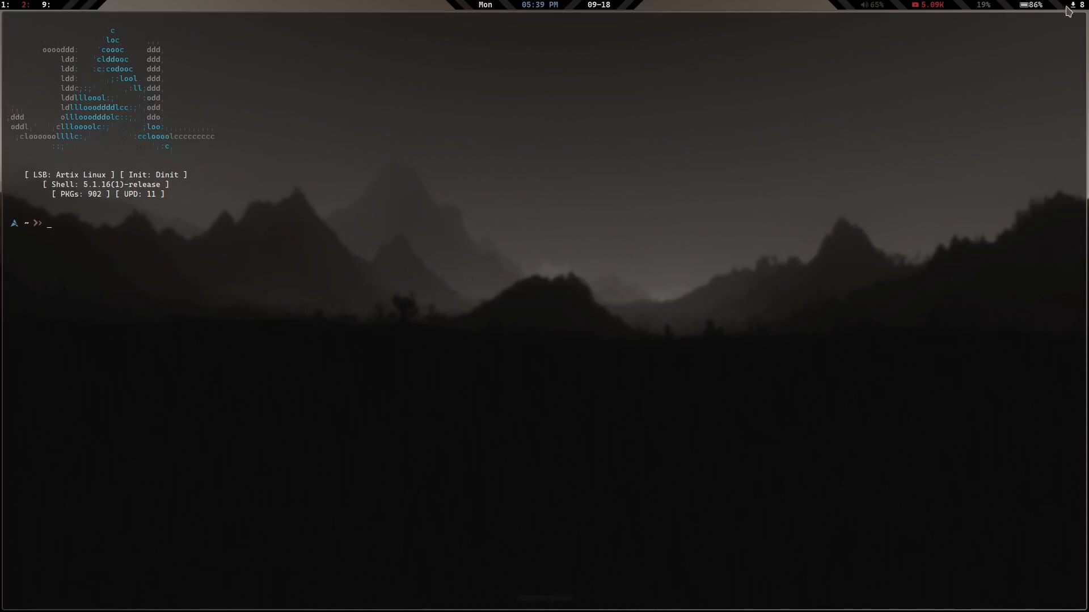
mouse_move(206, 223)
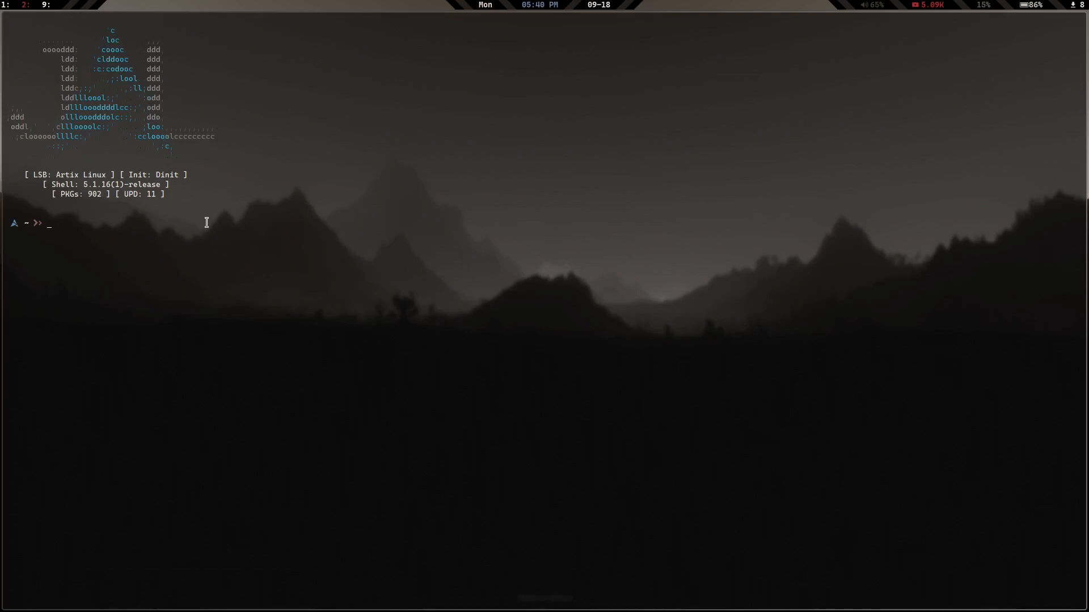
mouse_move(442, 412)
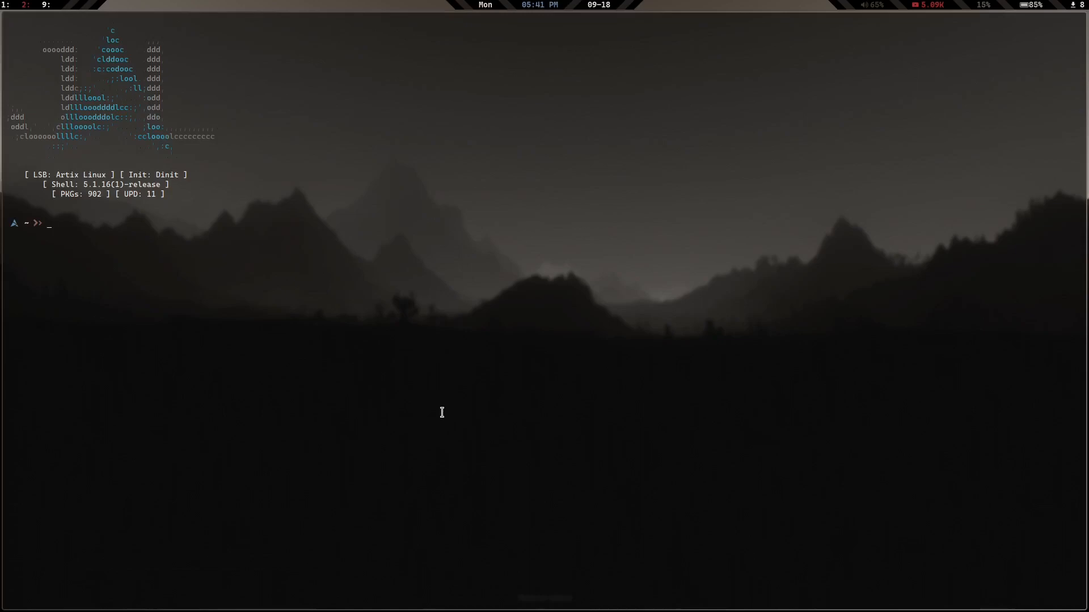
mouse_move(953, 5)
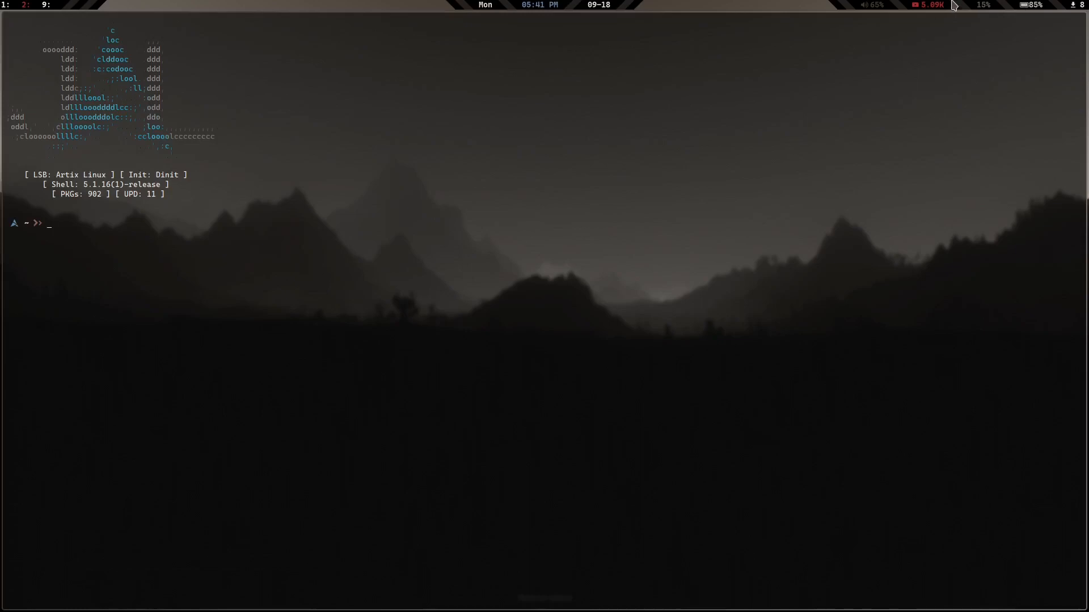